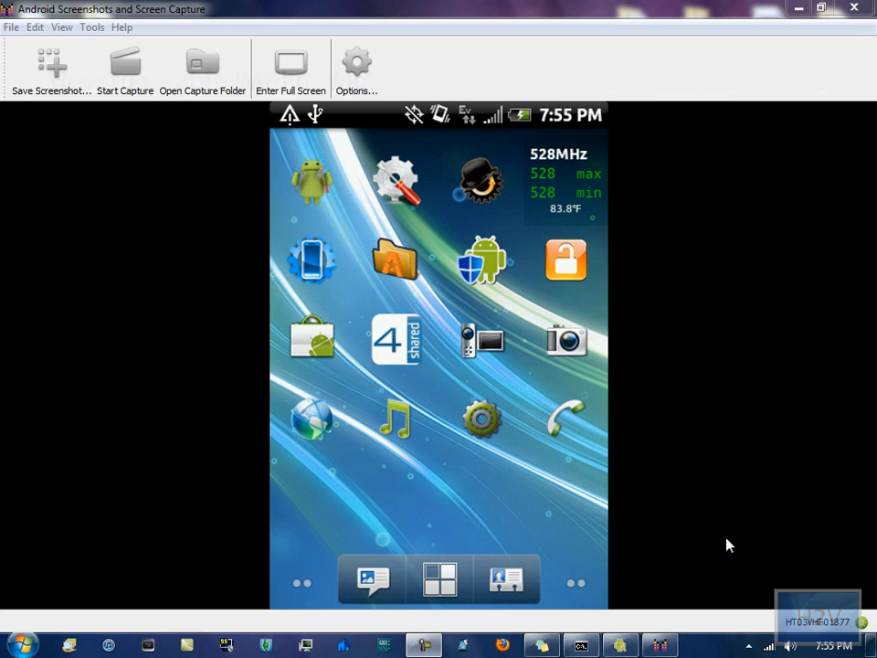
pyautogui.moveTo(744, 540)
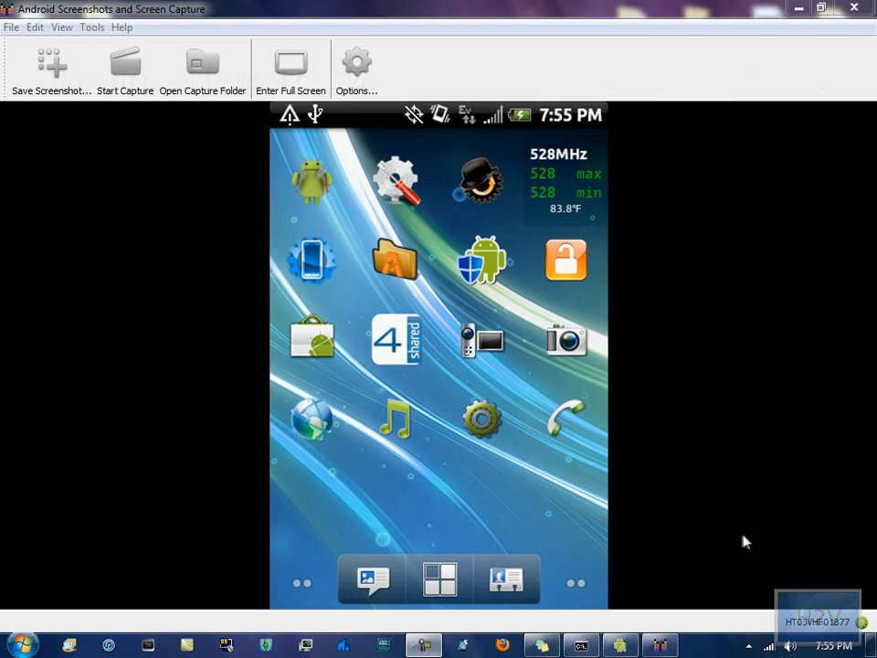
pyautogui.moveTo(670, 523)
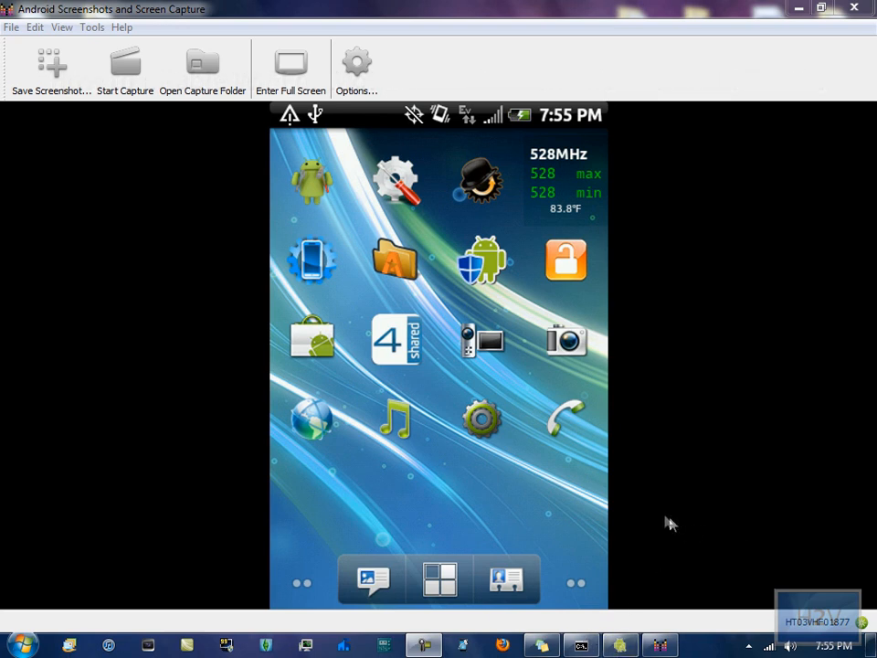
pyautogui.moveTo(609, 515)
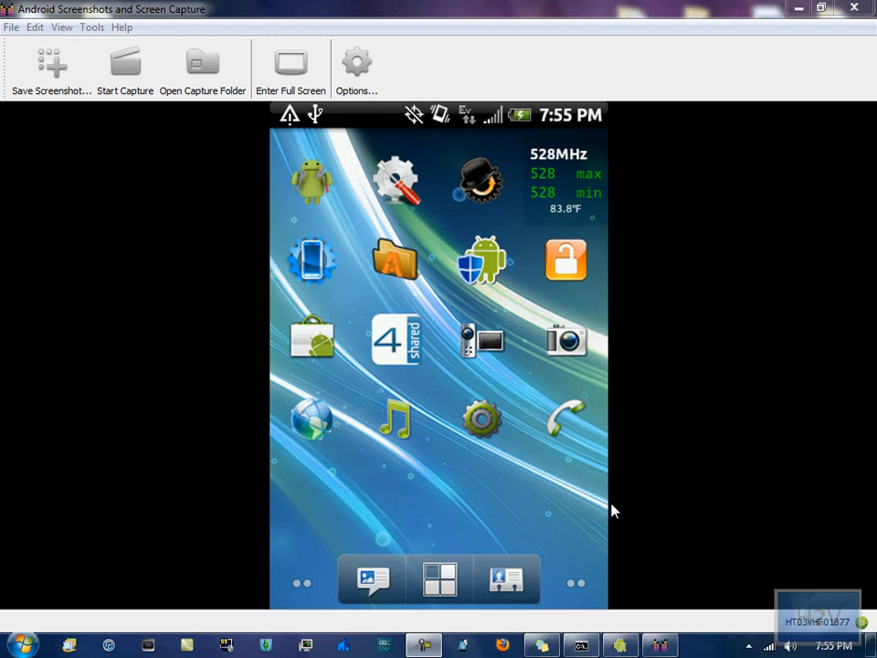
pyautogui.moveTo(628, 496)
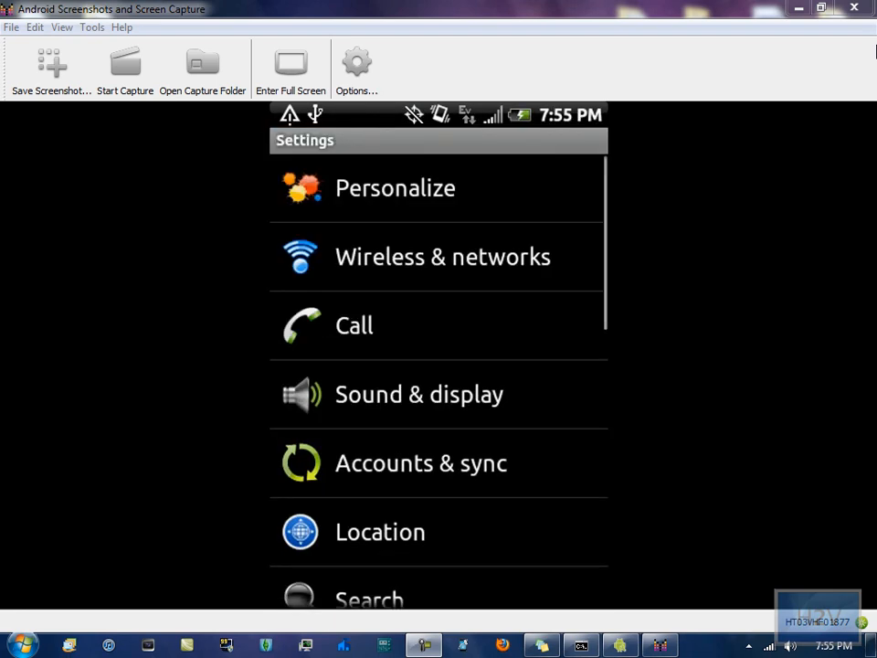
# Step: Uncheck Mobile network under Wireless & networks to disable mobile data
pyautogui.click(442, 256)
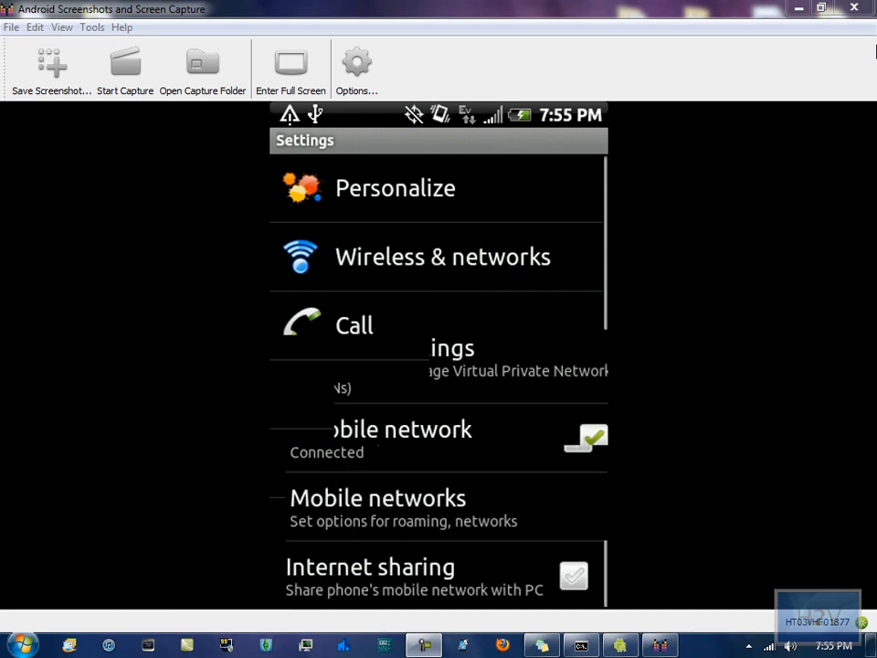
pyautogui.click(442, 256)
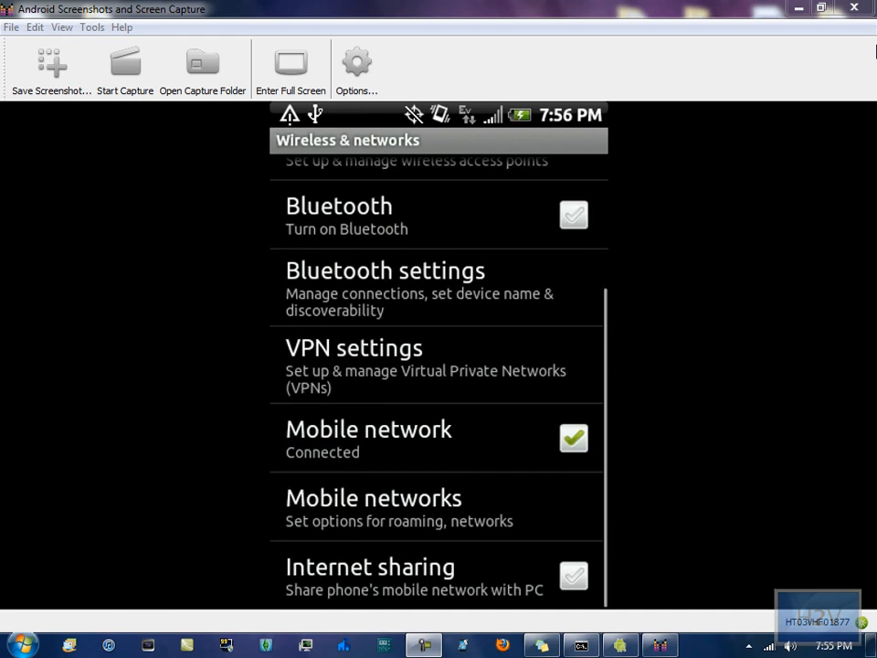
pyautogui.scroll(-3)
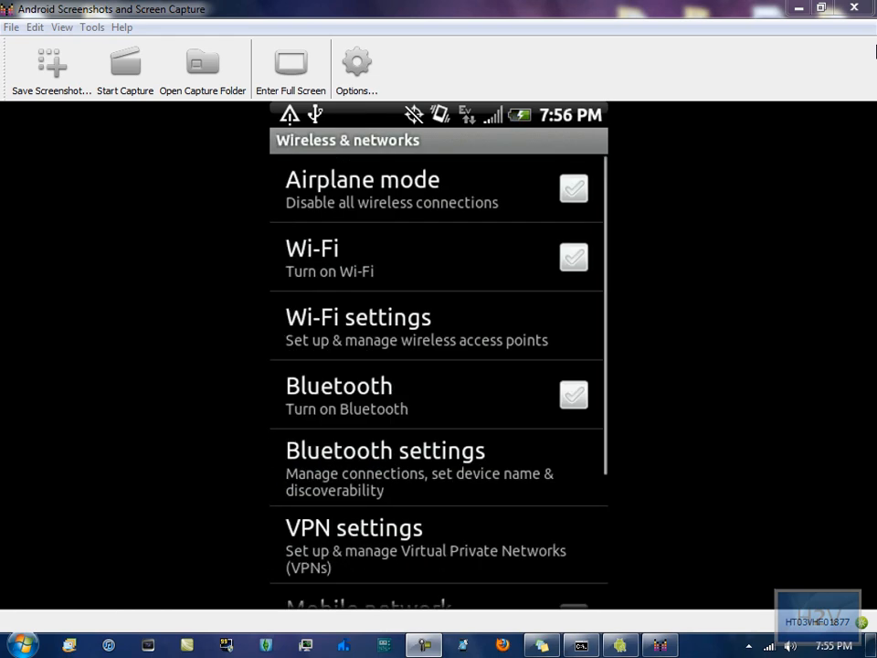
pyautogui.scroll(-3)
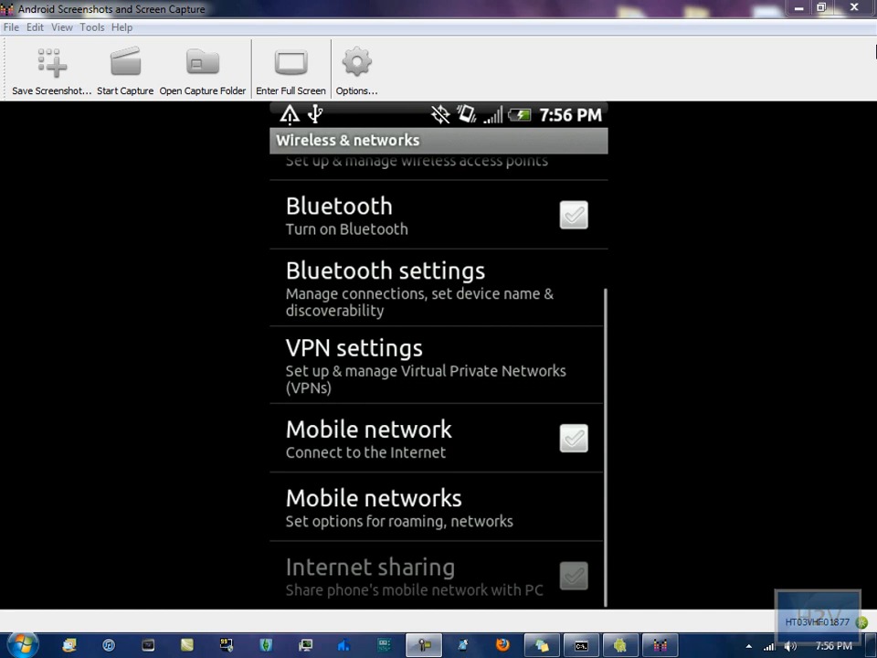
# Step: Check the Wi-Fi checkbox and go into Wi-Fi settings
pyautogui.click(572, 438)
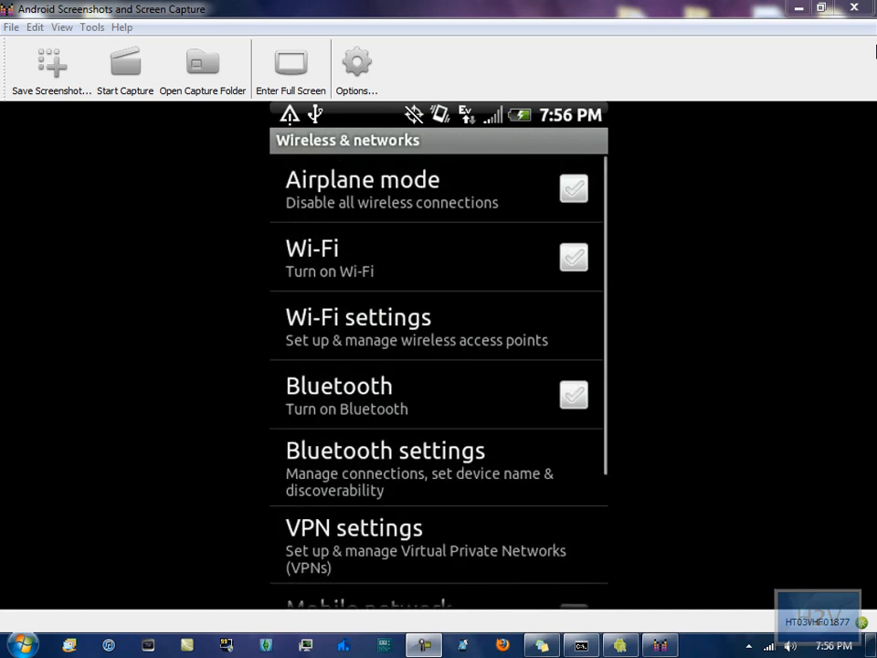
pyautogui.click(573, 256)
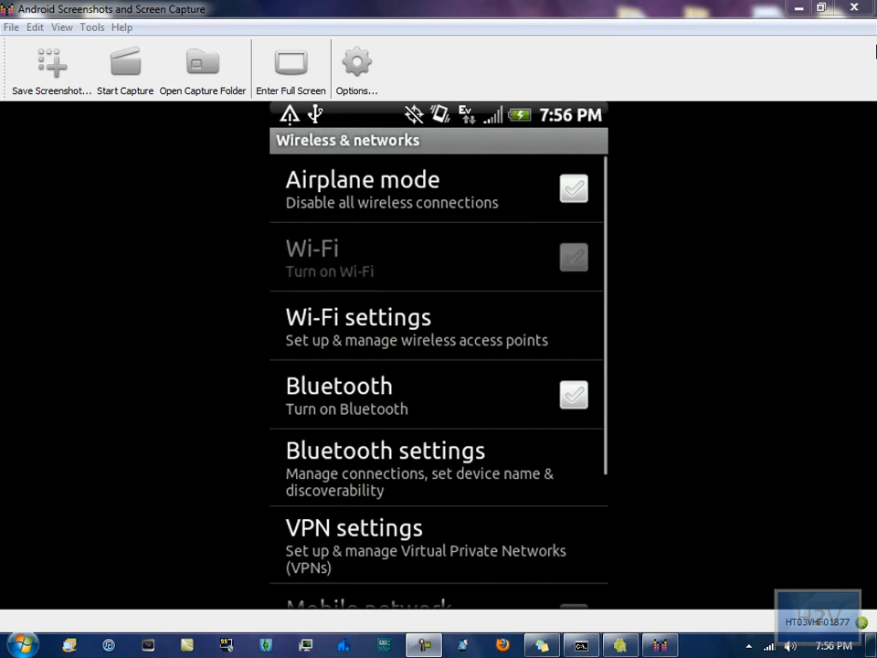
pyautogui.click(572, 257)
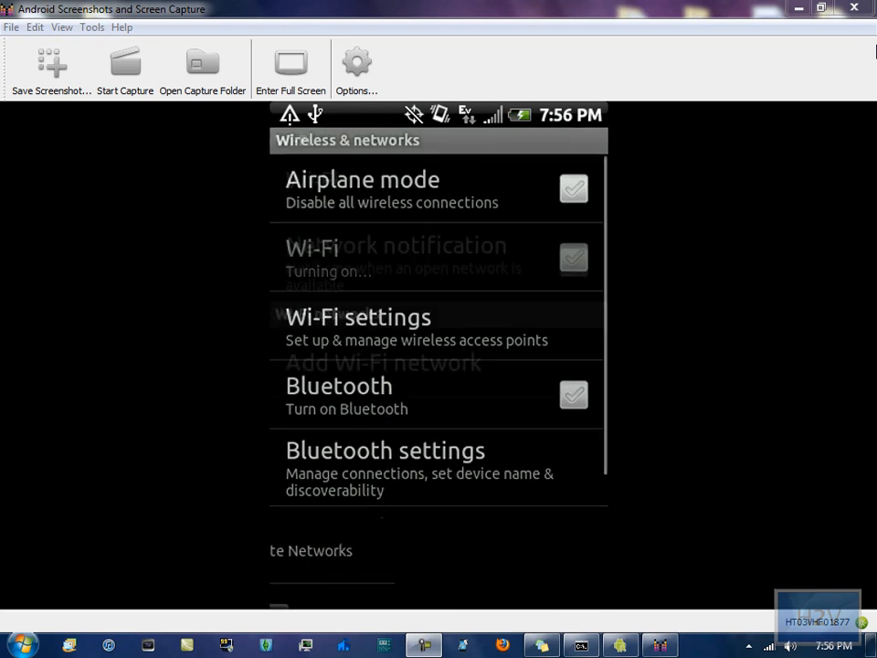
# Step: Connect to the secured wireless network and scroll the available network list
pyautogui.click(357, 317)
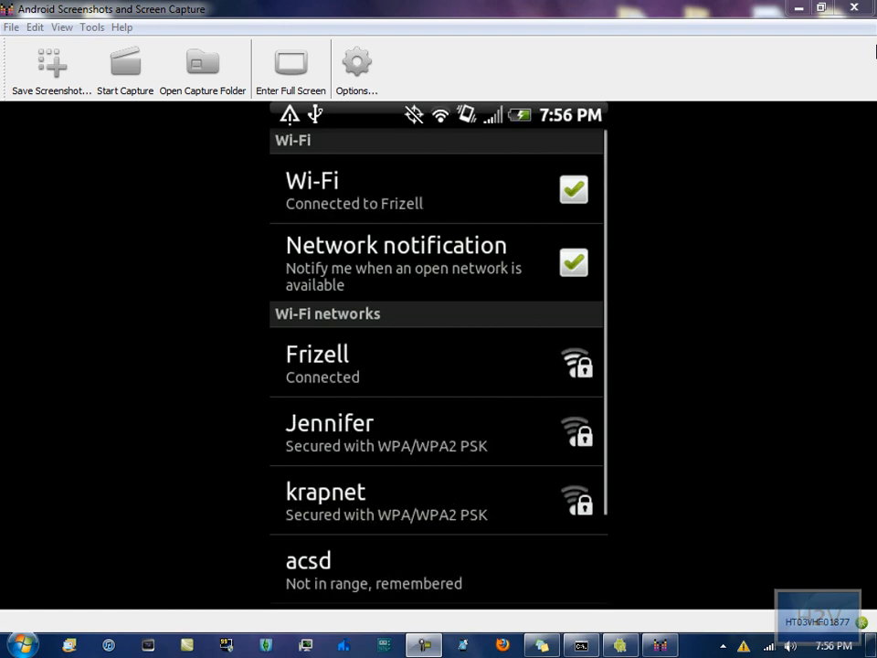
pyautogui.scroll(-3)
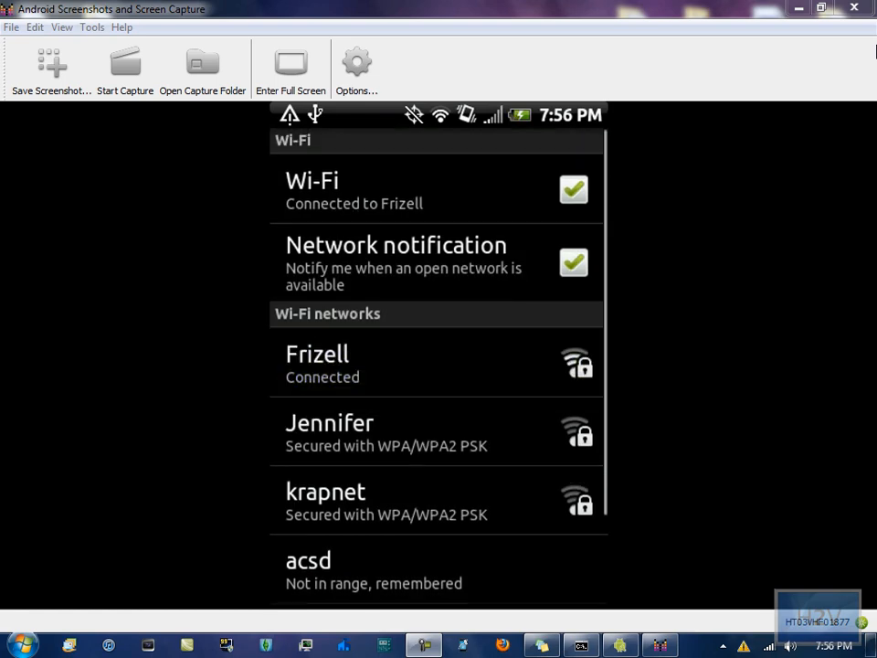
pyautogui.scroll(-3)
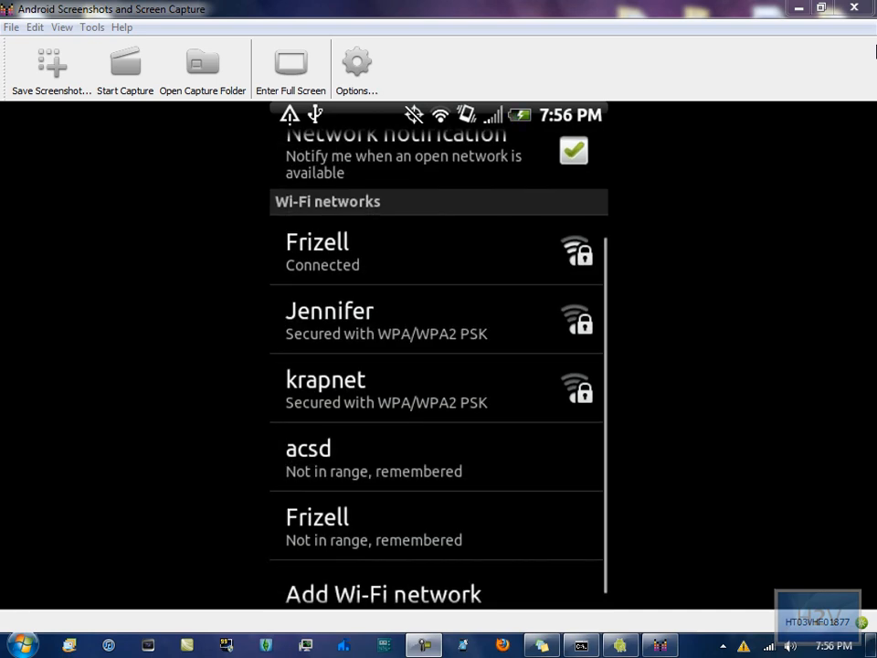